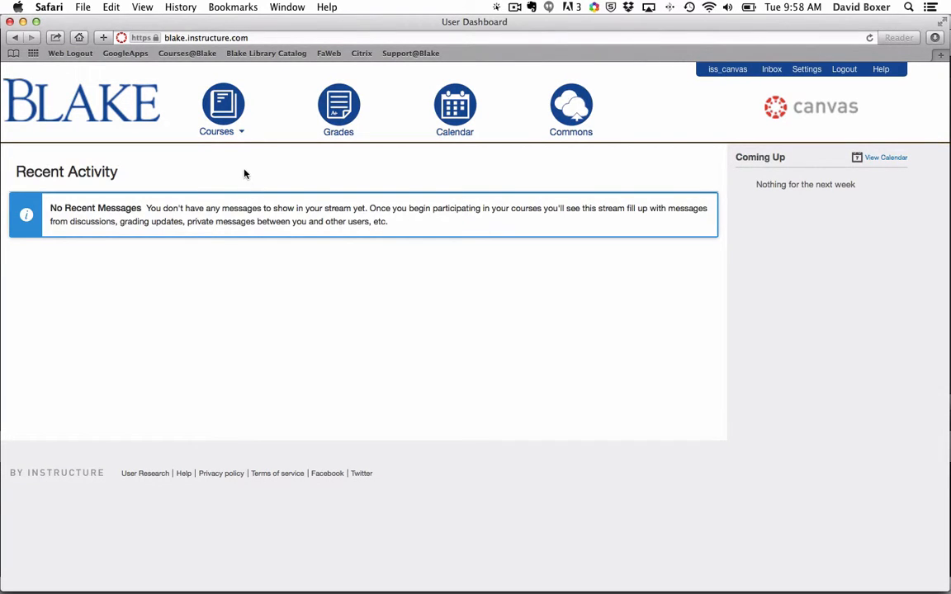
Step: Show the Courses dropdown from the dashboard's global navigation
{"action": "left_click", "coordinate": [222, 109]}
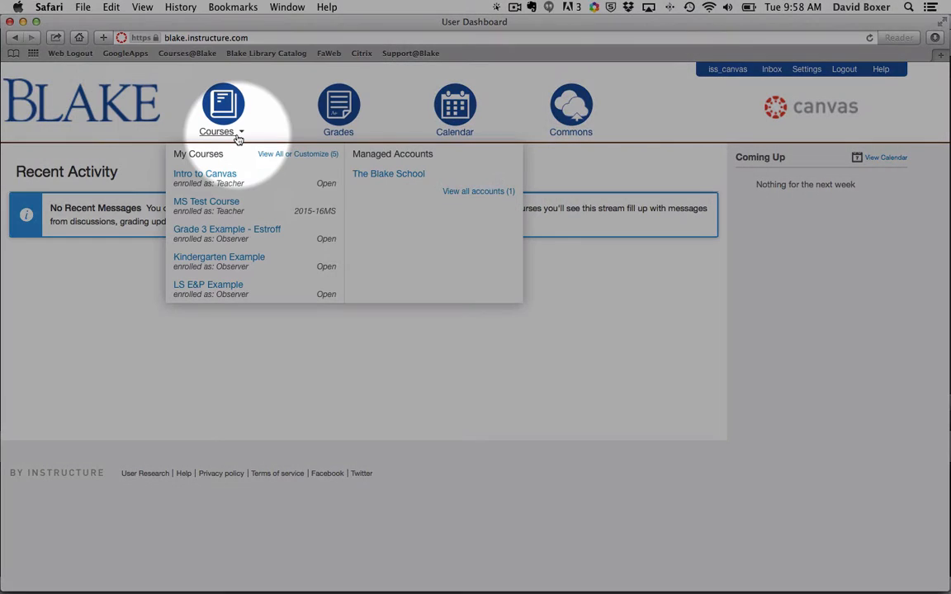
{"action": "mouse_move", "coordinate": [264, 156]}
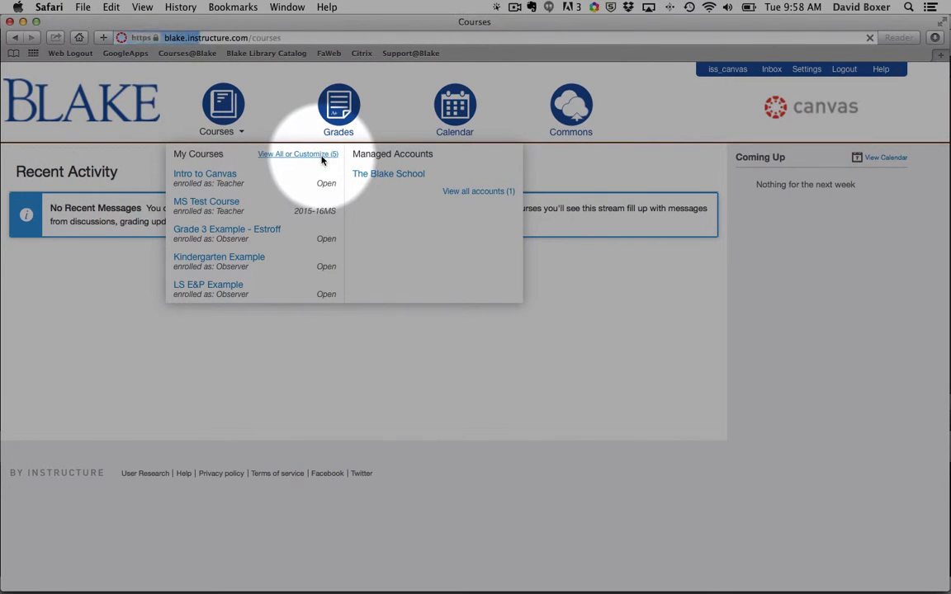
Step: From View All, star Intro to Canvas so it is the only favorite course
{"action": "left_click", "coordinate": [297, 153]}
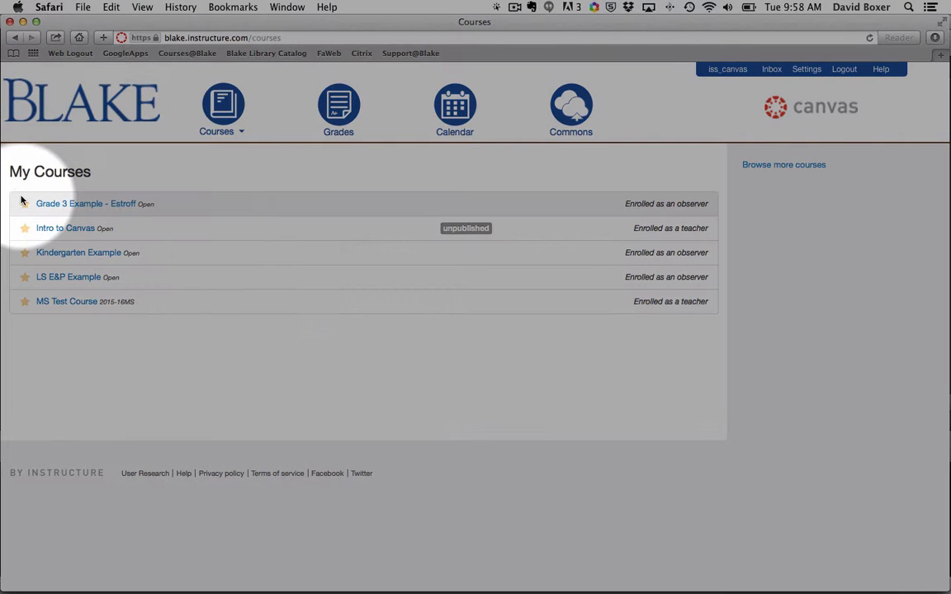
{"action": "mouse_move", "coordinate": [23, 302]}
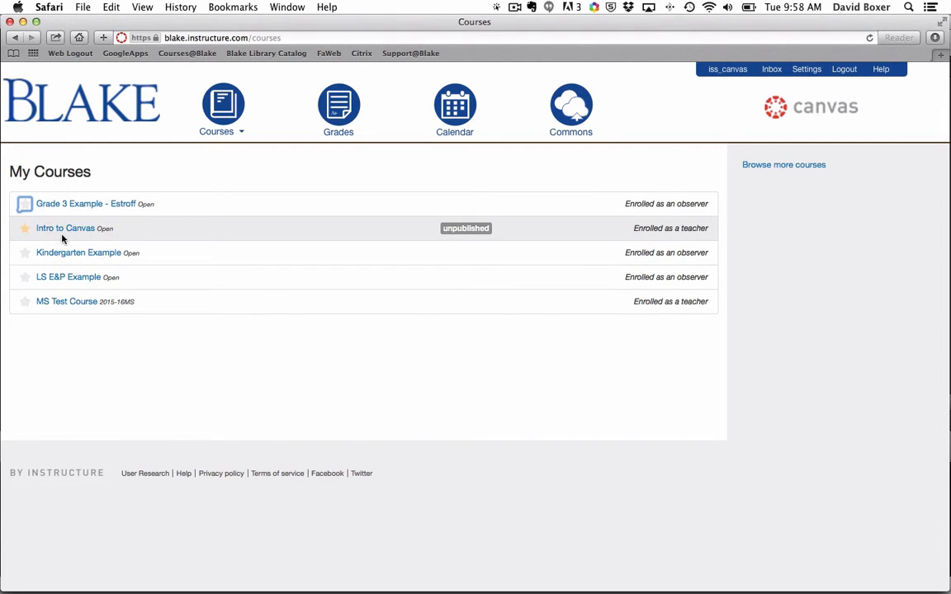
{"action": "left_click", "coordinate": [222, 109]}
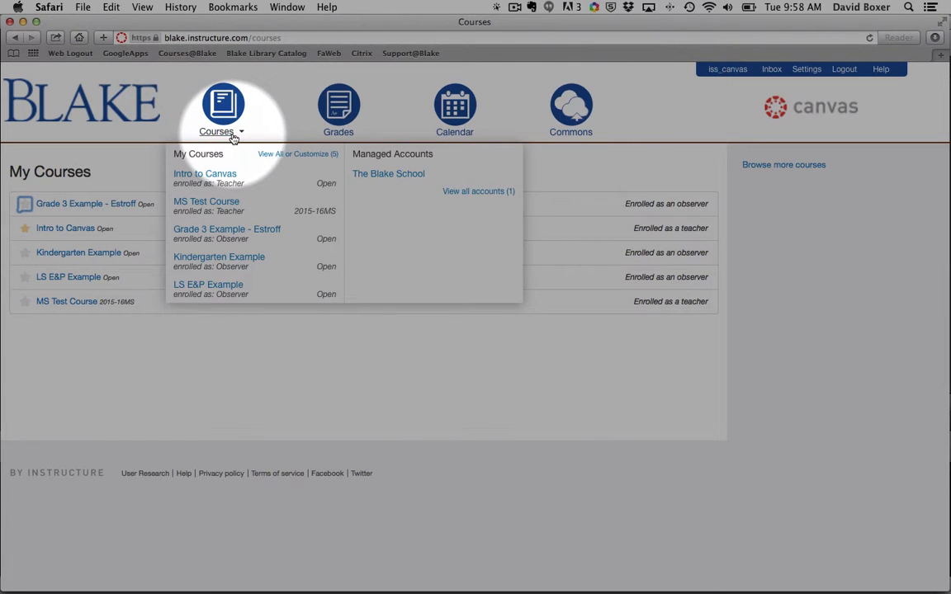
{"action": "left_click", "coordinate": [223, 109]}
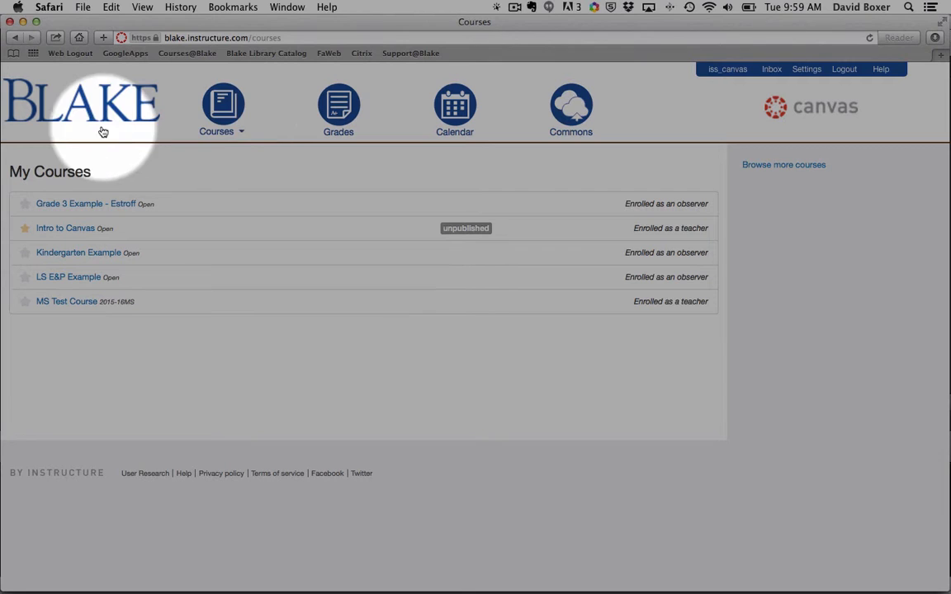
Step: Return to the Dashboard and confirm the Courses dropdown lists only Intro to Canvas
{"action": "left_click", "coordinate": [101, 107]}
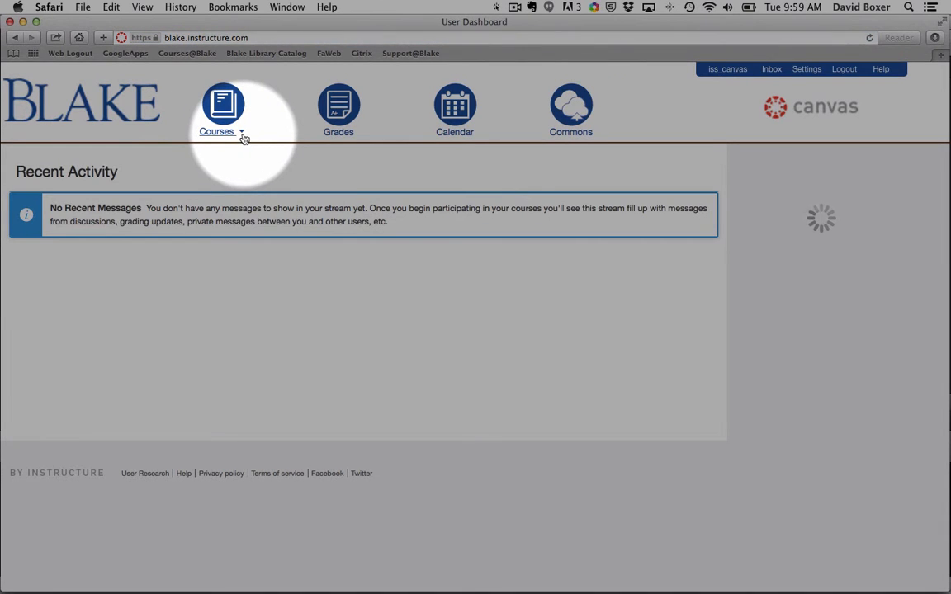
{"action": "left_click", "coordinate": [218, 112]}
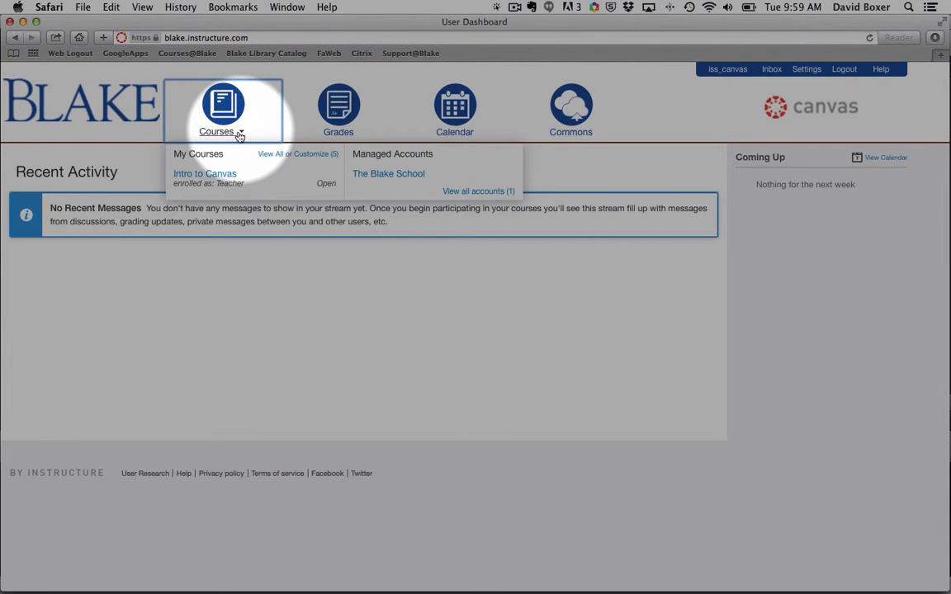
{"action": "mouse_move", "coordinate": [205, 174]}
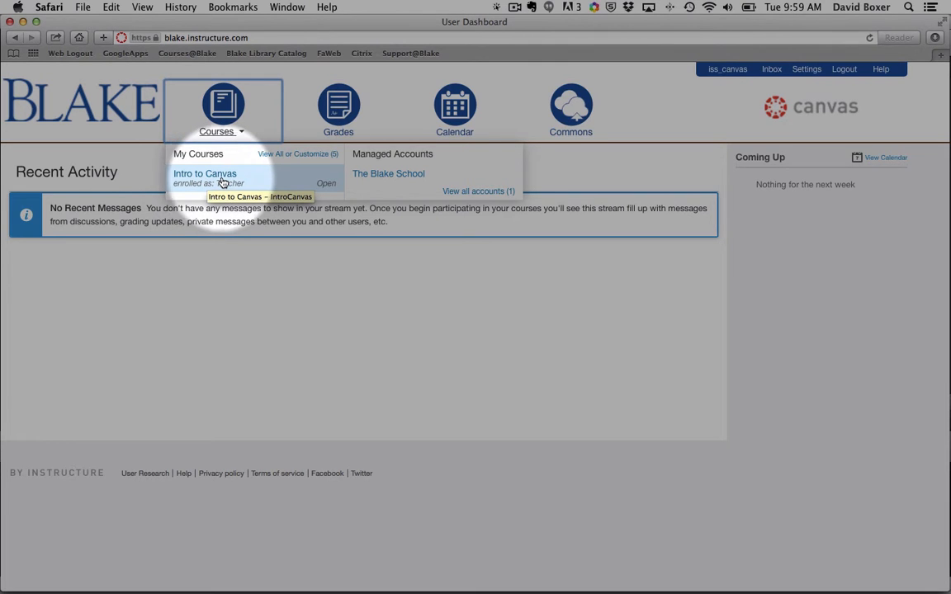